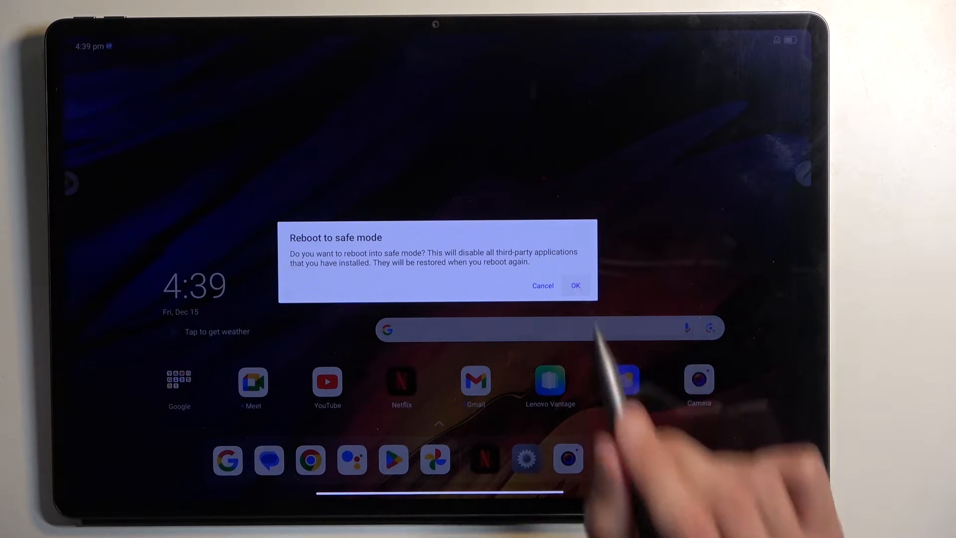
Confirm the 'Reboot to safe mode' prompt so the tablet restarts in safe mode
left_click(574, 285)
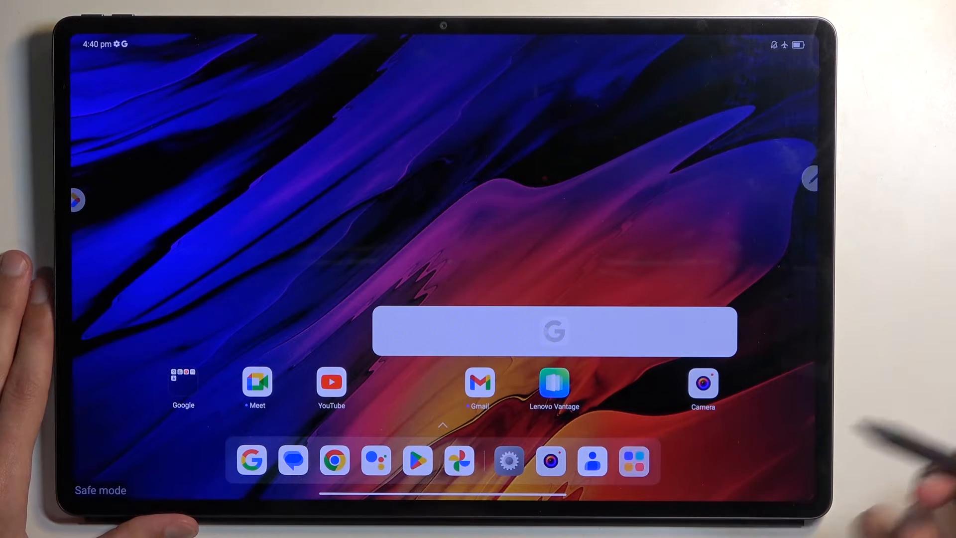
mouse_move(703, 387)
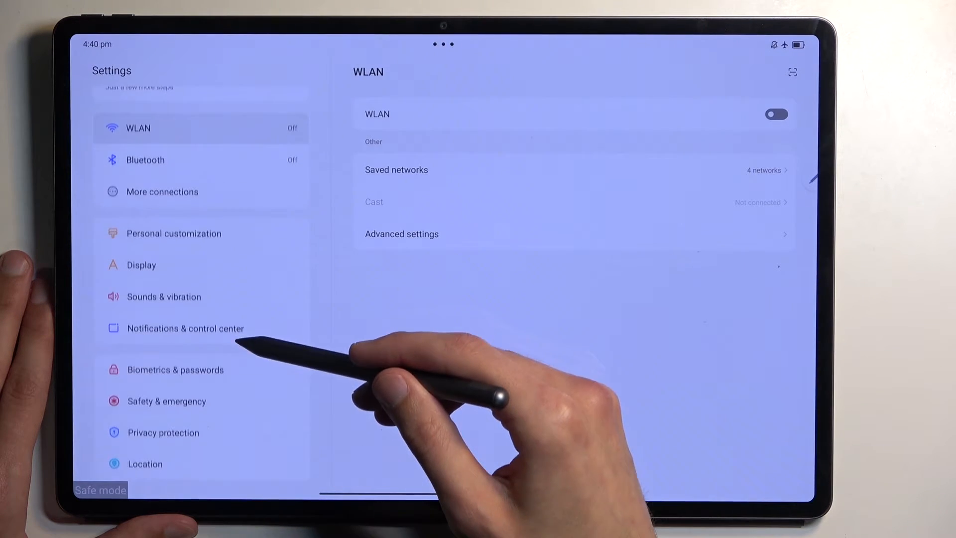
Scroll the Settings side panel down and open Apps
scroll("down", 3)
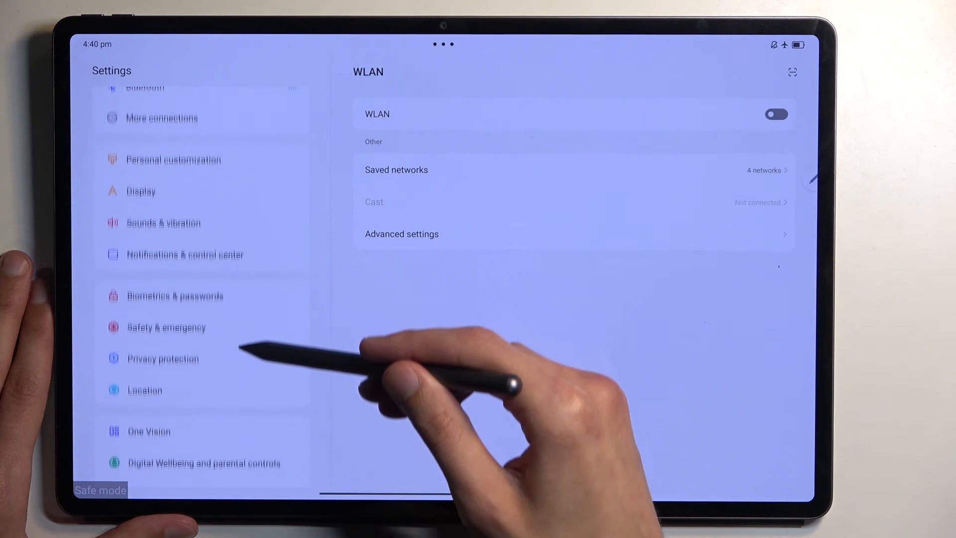
scroll("down", 3)
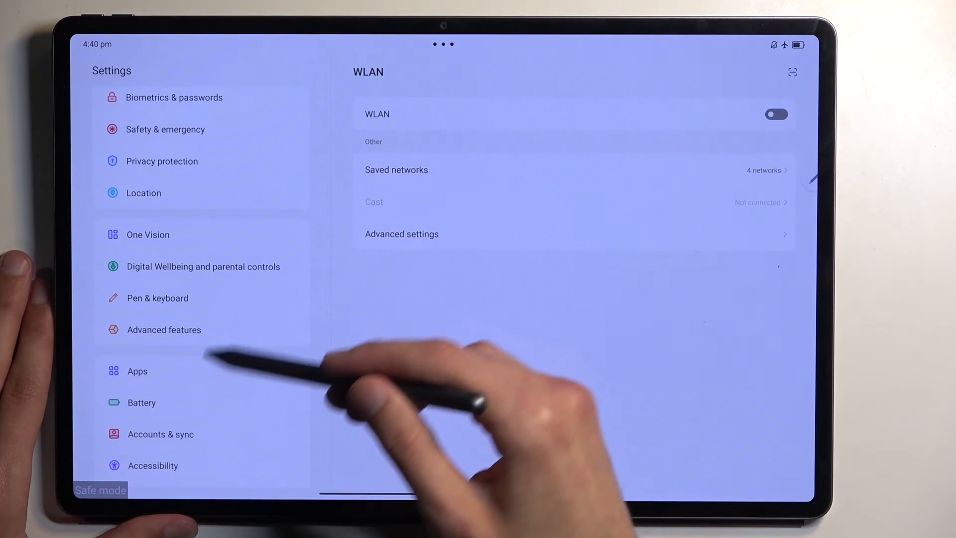
left_click(138, 370)
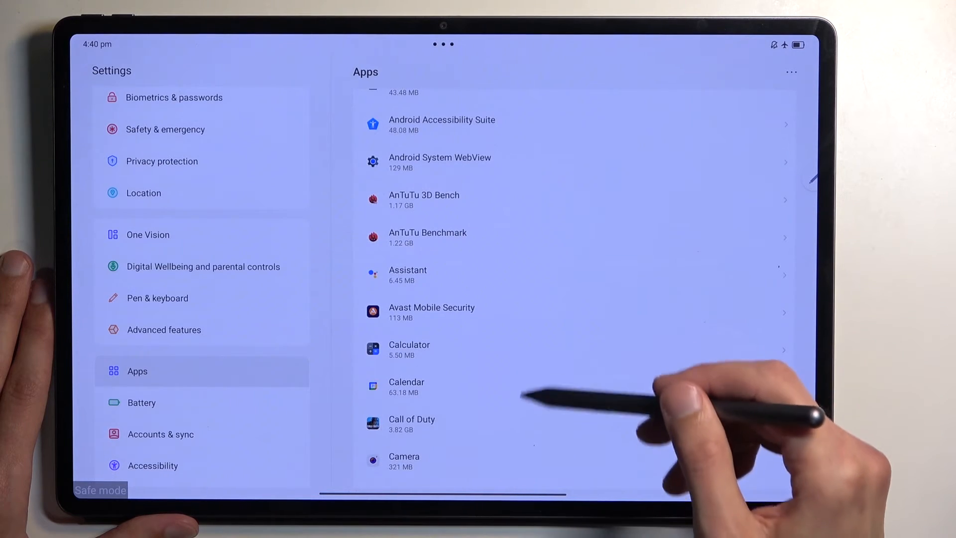
Browse the installed apps, view Call of Duty's App info, then go Home
scroll("down", 3)
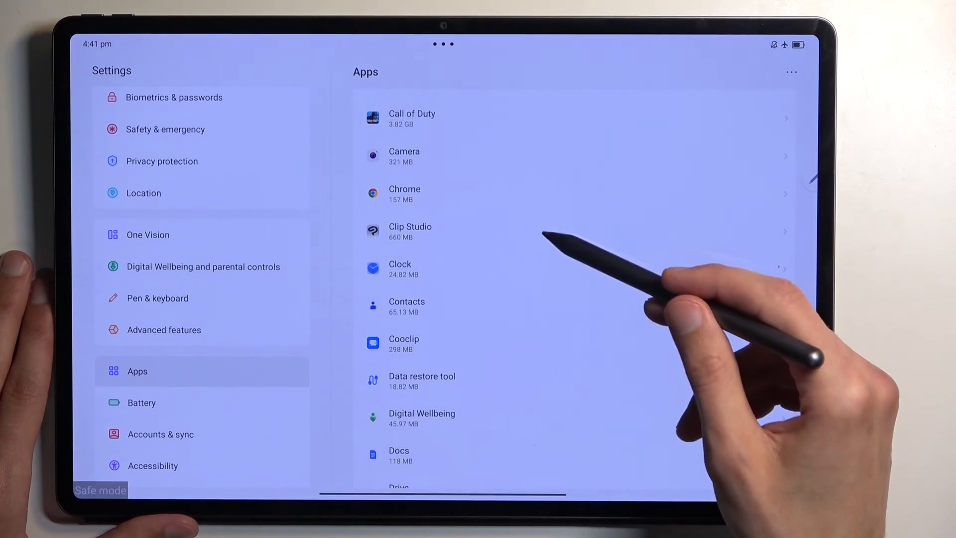
scroll("down", 3)
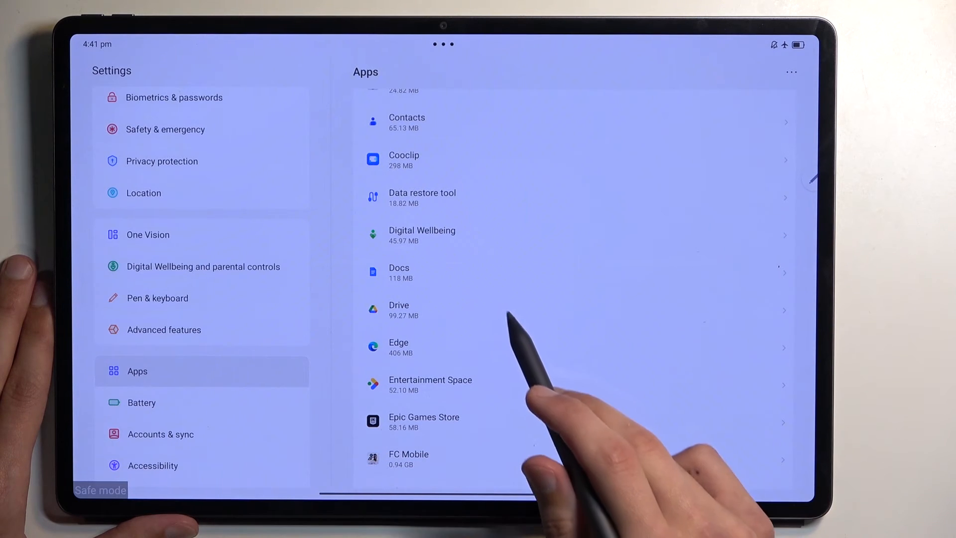
scroll("down", 3)
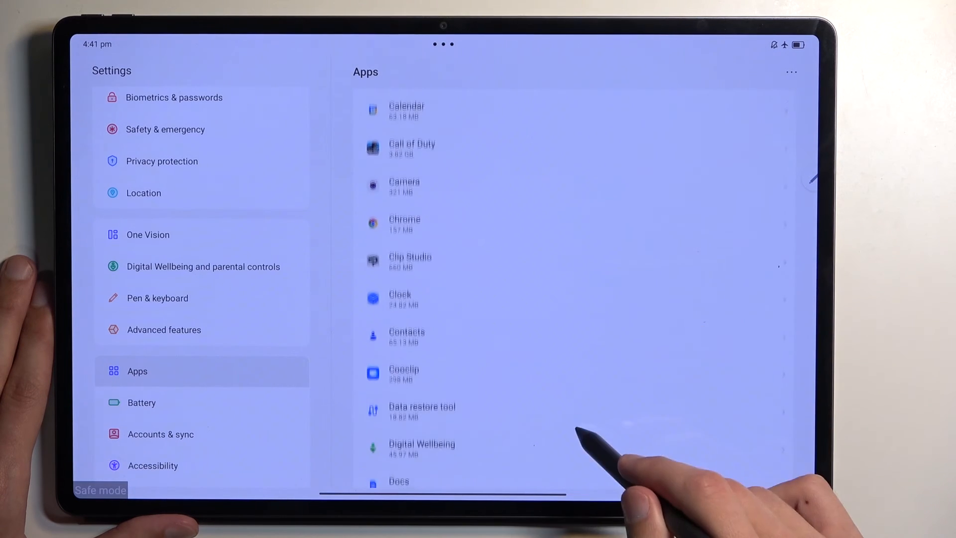
left_click(412, 149)
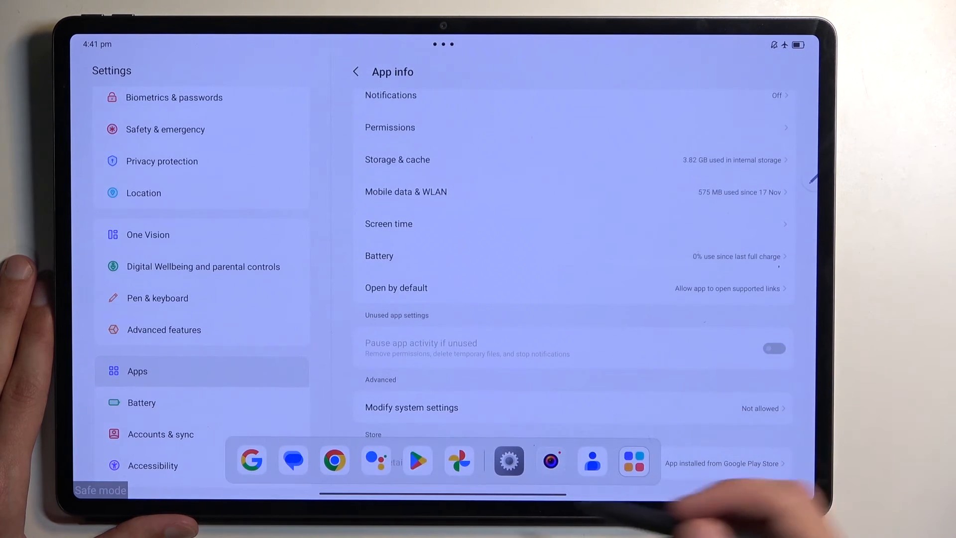
key("Home")
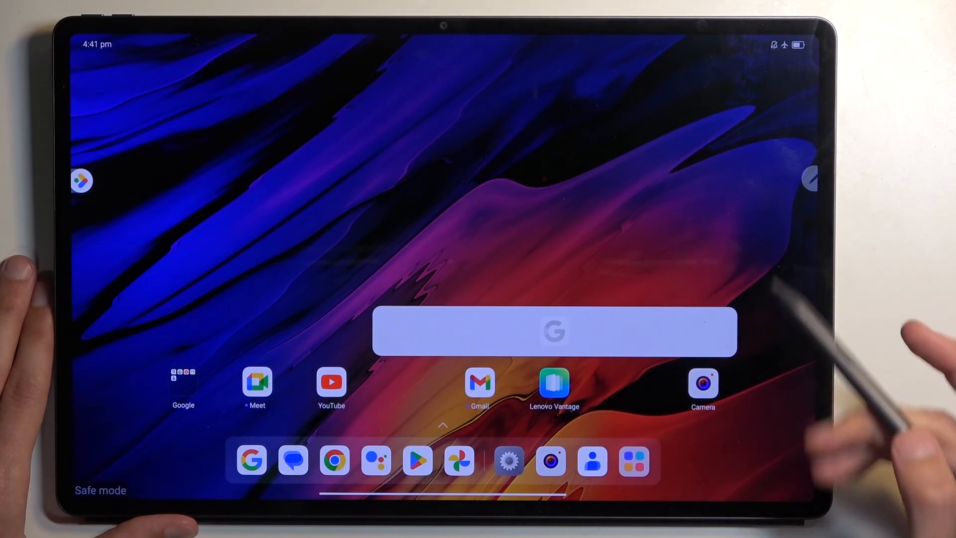